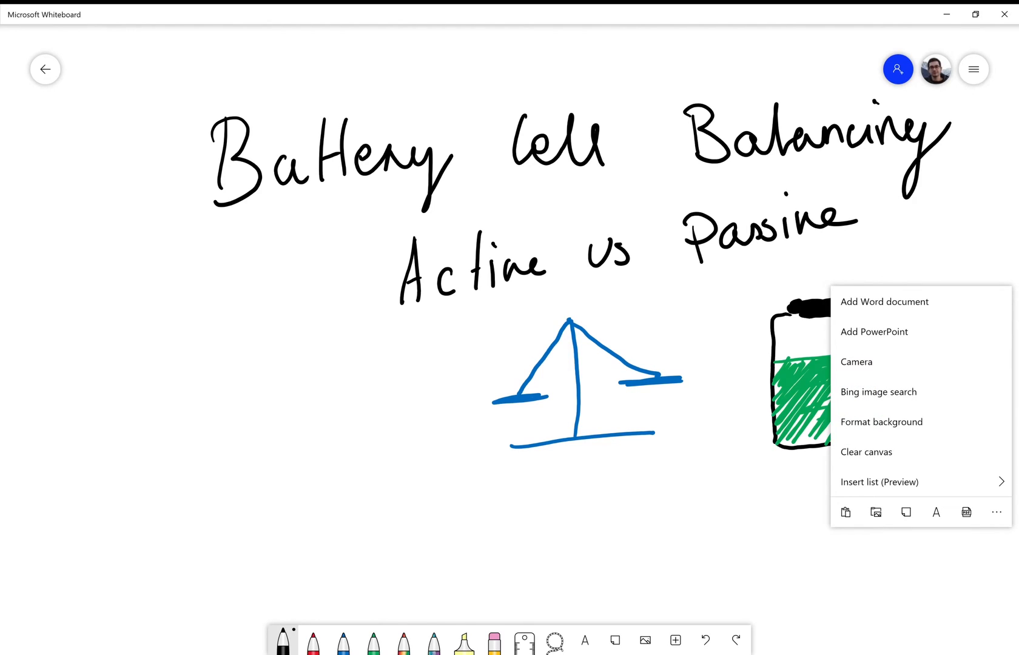
# Clear the canvas so the Battery Cell Balancing title page is gone.
pyautogui.click(867, 451)
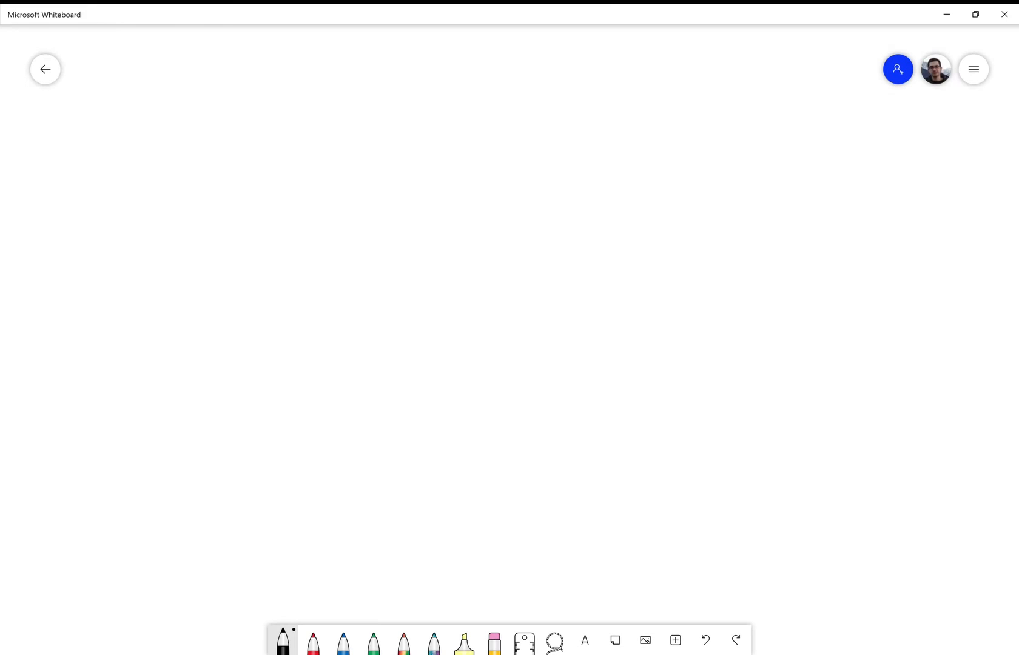
# Sketch axes with a wide block divided into several cell columns.
pyautogui.moveTo(282, 94); pyautogui.dragTo(879, 503)
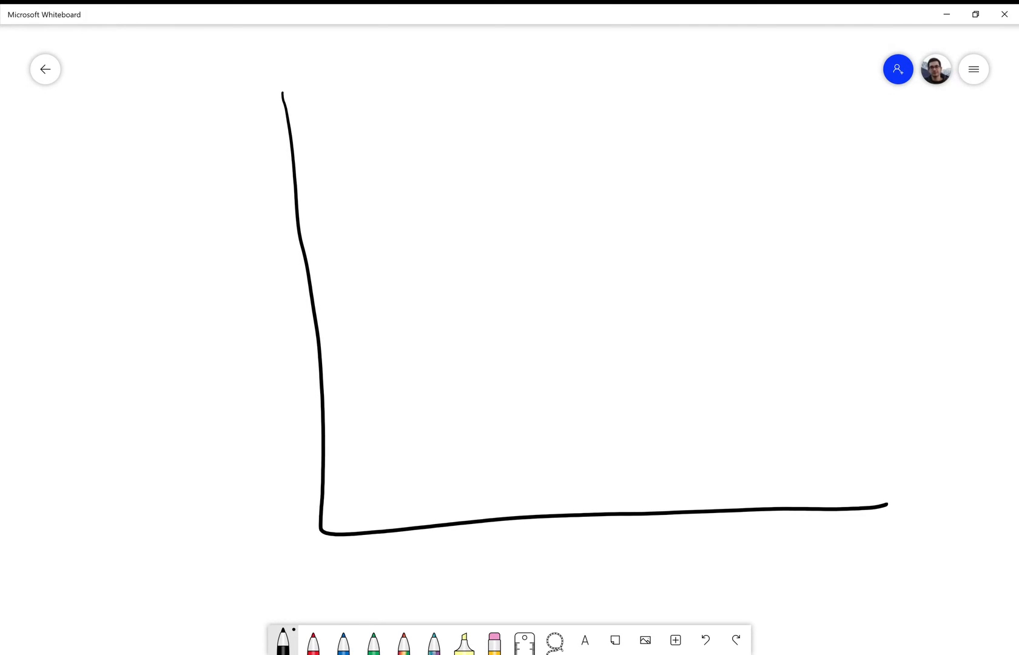
pyautogui.moveTo(302, 228); pyautogui.dragTo(388, 207)
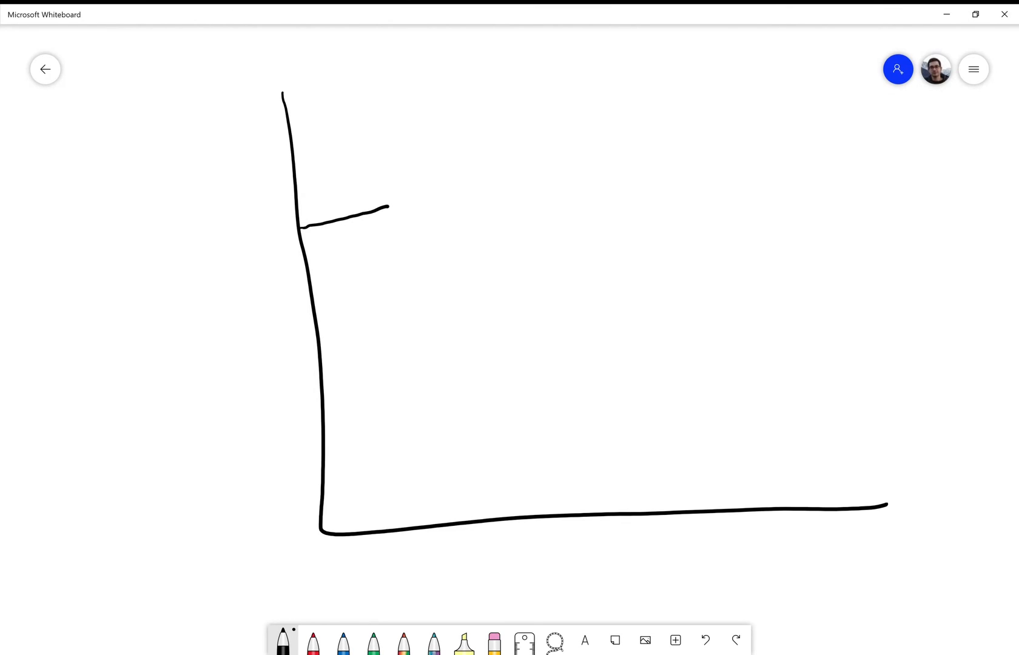
pyautogui.moveTo(364, 216); pyautogui.dragTo(890, 503)
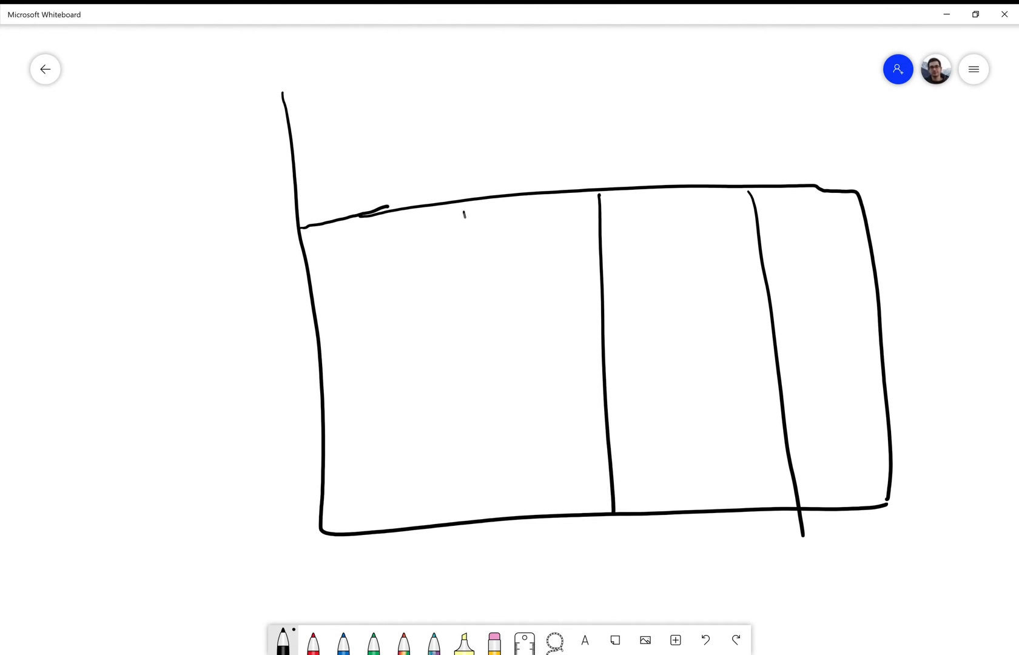
pyautogui.moveTo(397, 211); pyautogui.dragTo(413, 555)
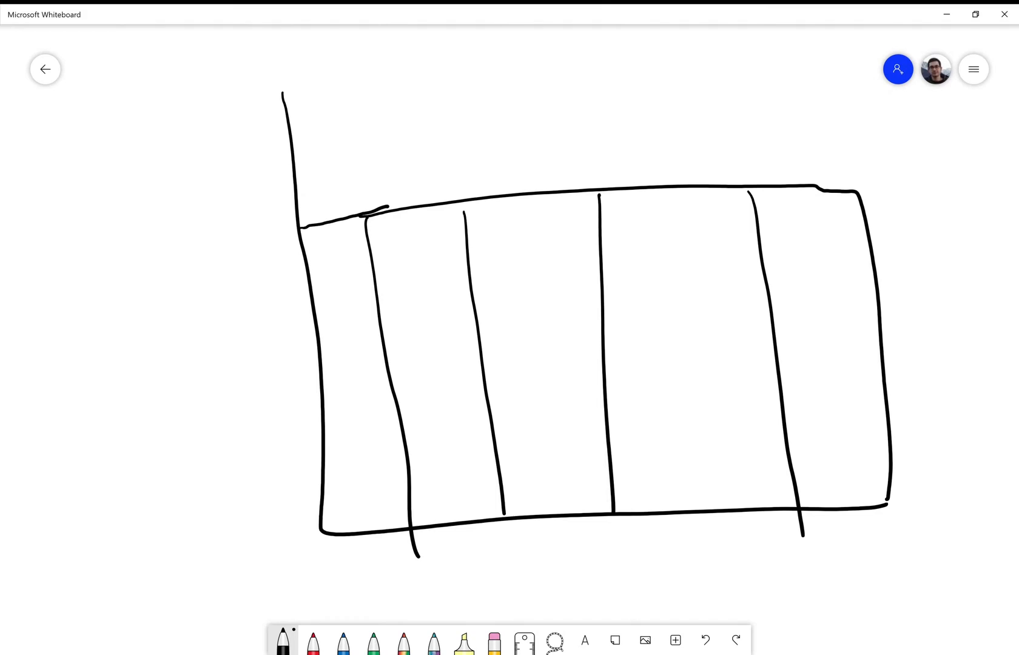
# Label the axis max and min and redraw the middle cell's top at a lower level.
pyautogui.moveTo(231, 114); pyautogui.dragTo(277, 67)
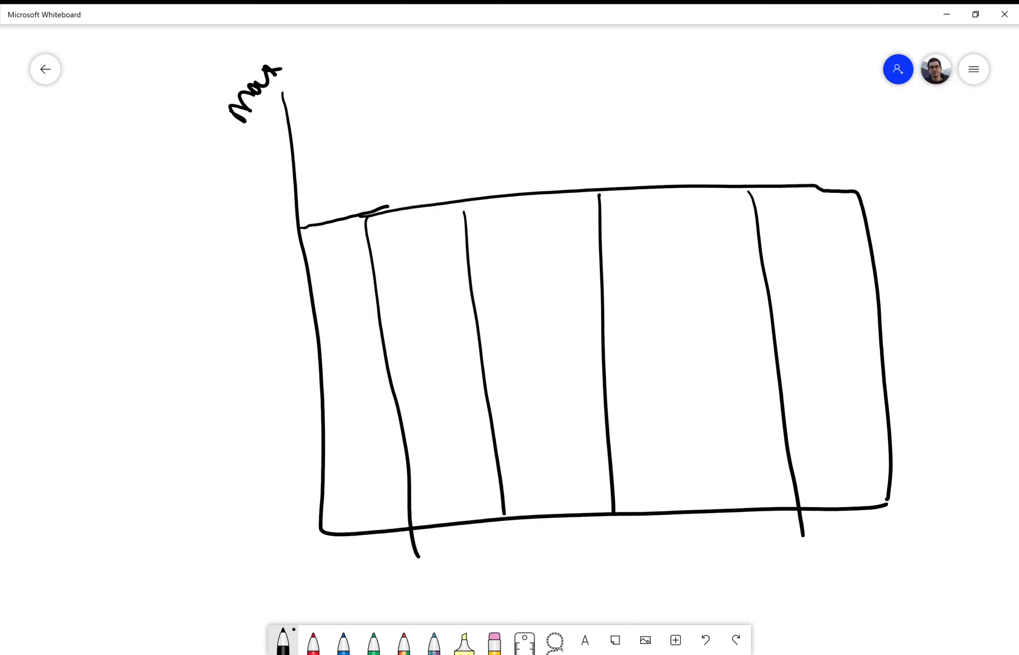
pyautogui.moveTo(271, 539); pyautogui.dragTo(263, 569)
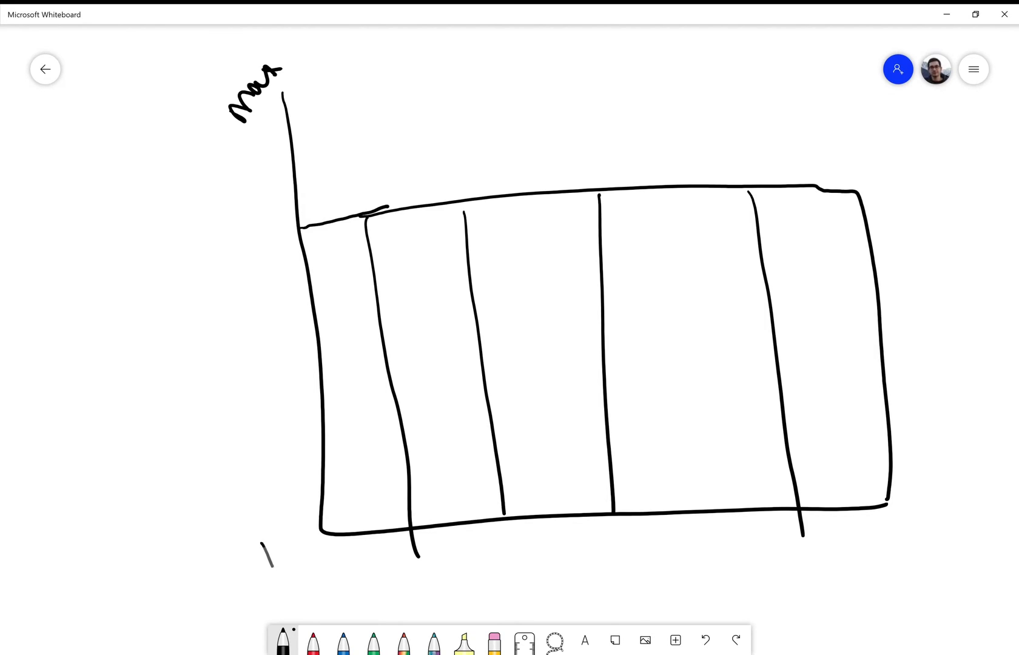
pyautogui.moveTo(264, 539); pyautogui.dragTo(312, 540)
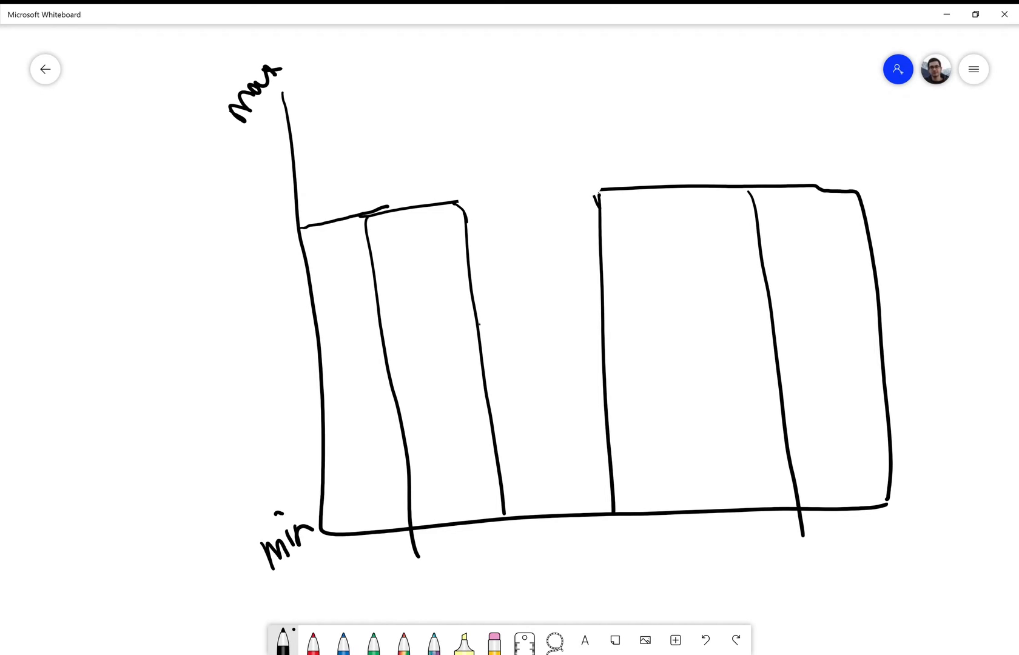
pyautogui.moveTo(478, 322); pyautogui.dragTo(601, 301)
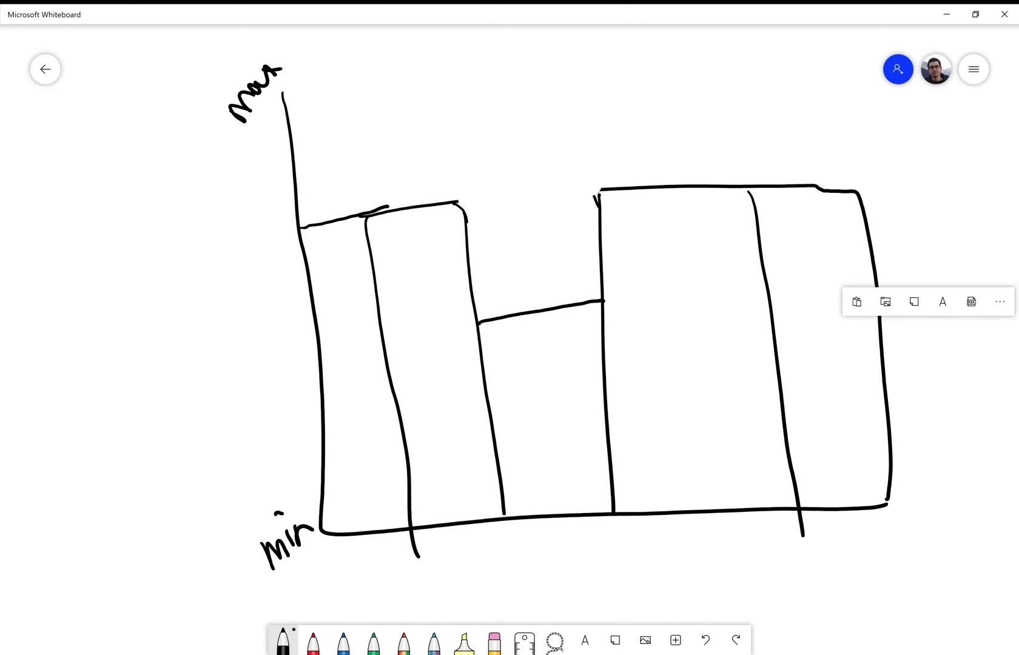
# Clear the canvas to remove the first cell chart.
pyautogui.click(1000, 303)
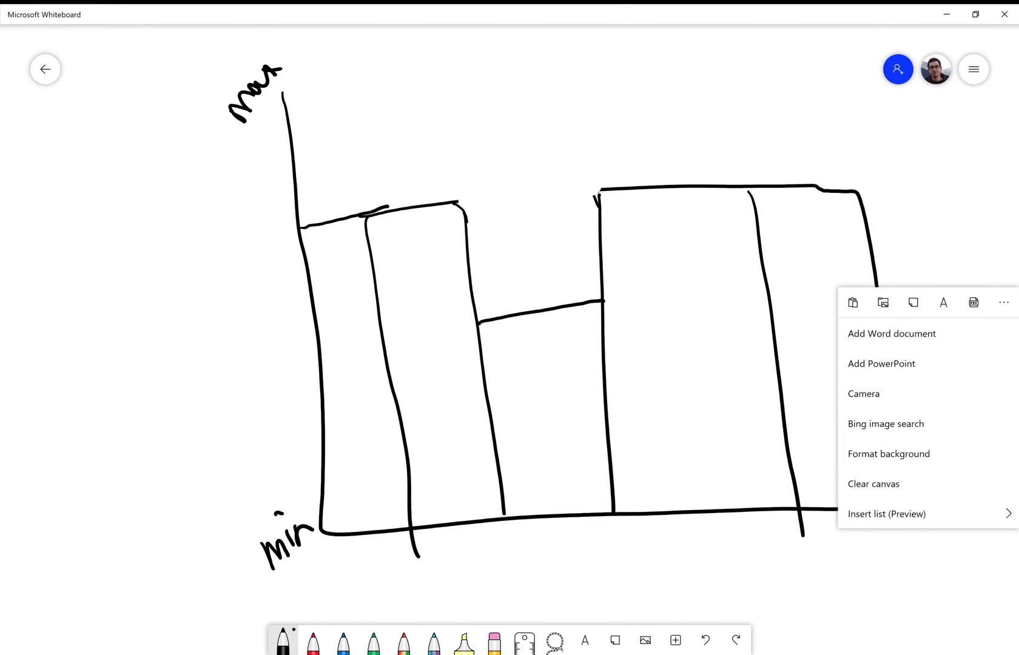
pyautogui.click(873, 484)
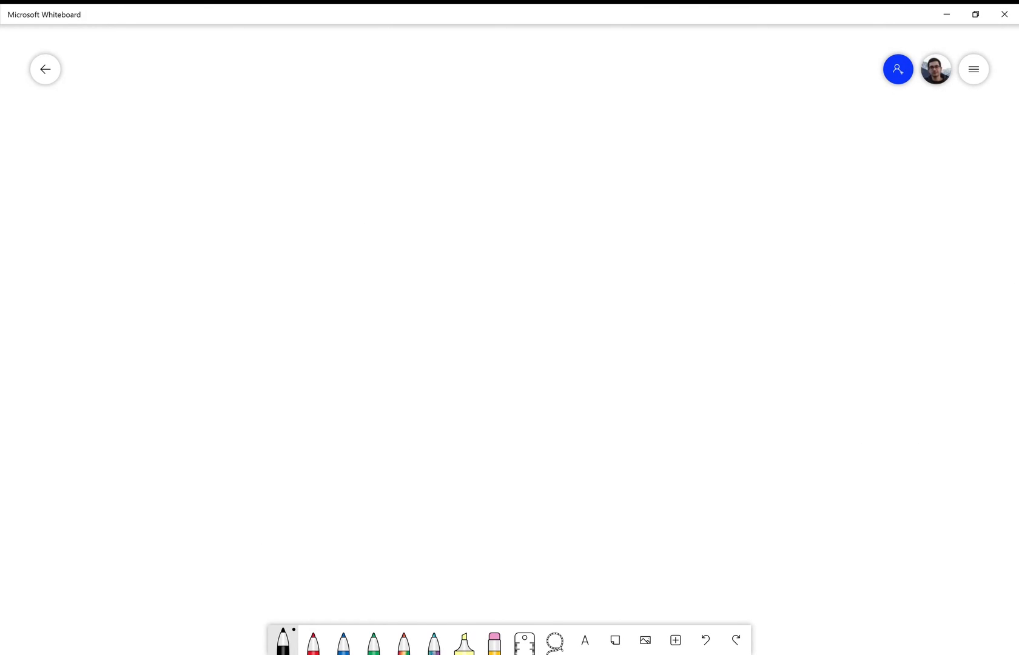
# Redraw axes with two pairs of unequal cell bars, max/min labels and an x in the gap.
pyautogui.moveTo(331, 125); pyautogui.dragTo(931, 484)
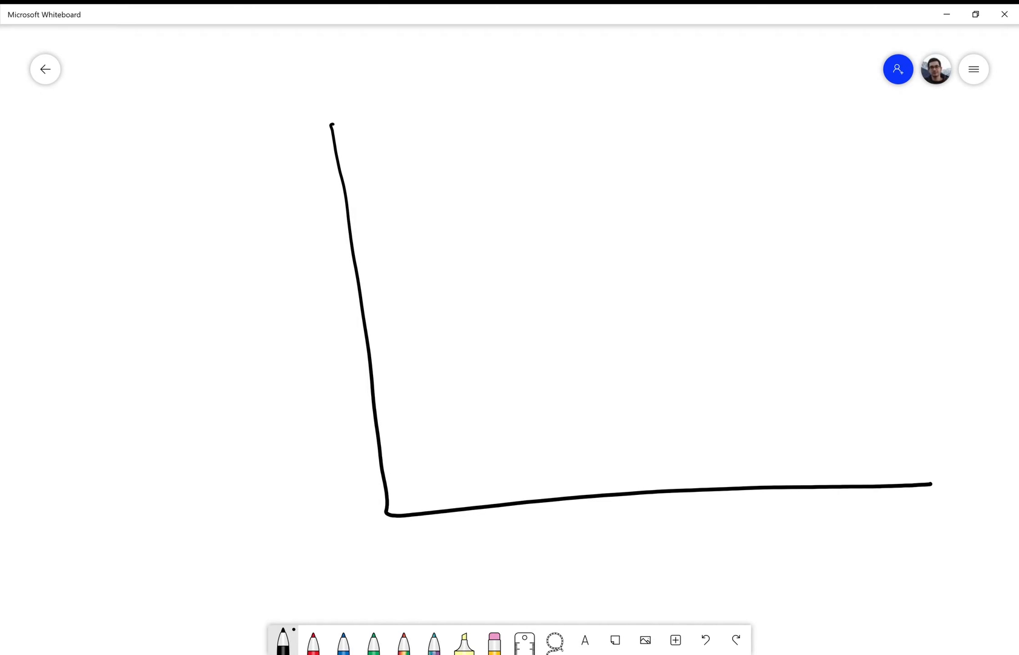
pyautogui.moveTo(354, 290); pyautogui.dragTo(432, 280)
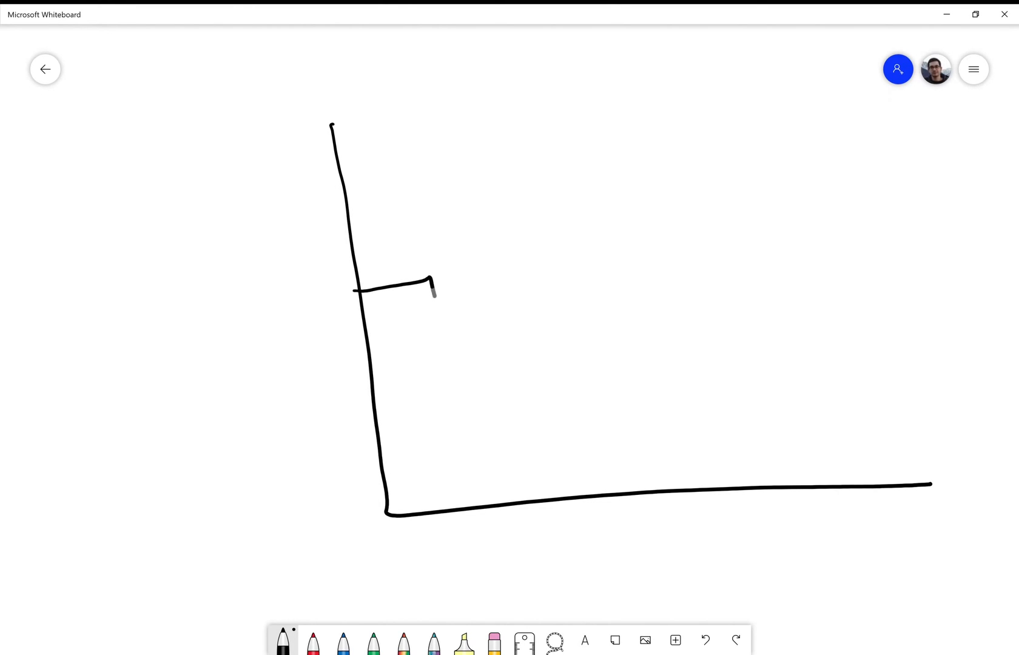
pyautogui.moveTo(429, 276); pyautogui.dragTo(471, 494)
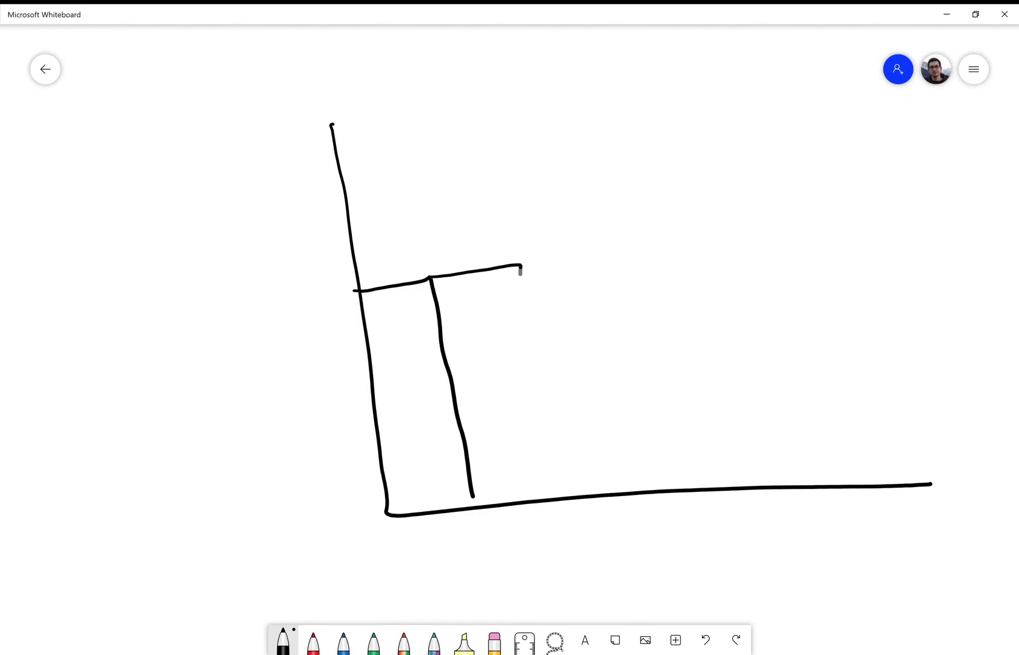
pyautogui.moveTo(521, 268); pyautogui.dragTo(542, 486)
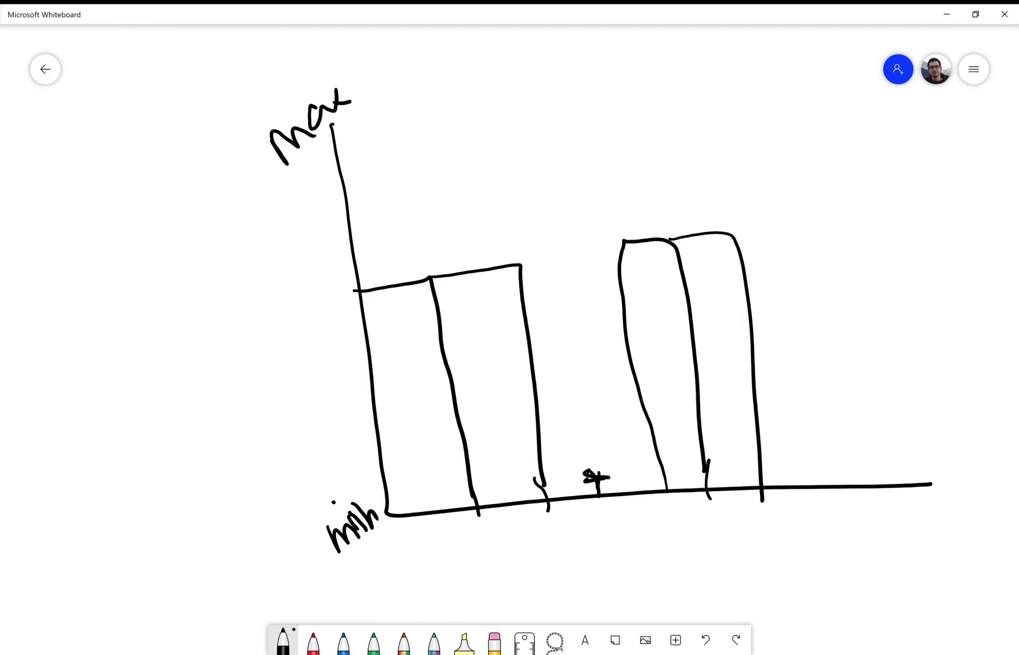
pyautogui.moveTo(861, 202); pyautogui.dragTo(877, 451)
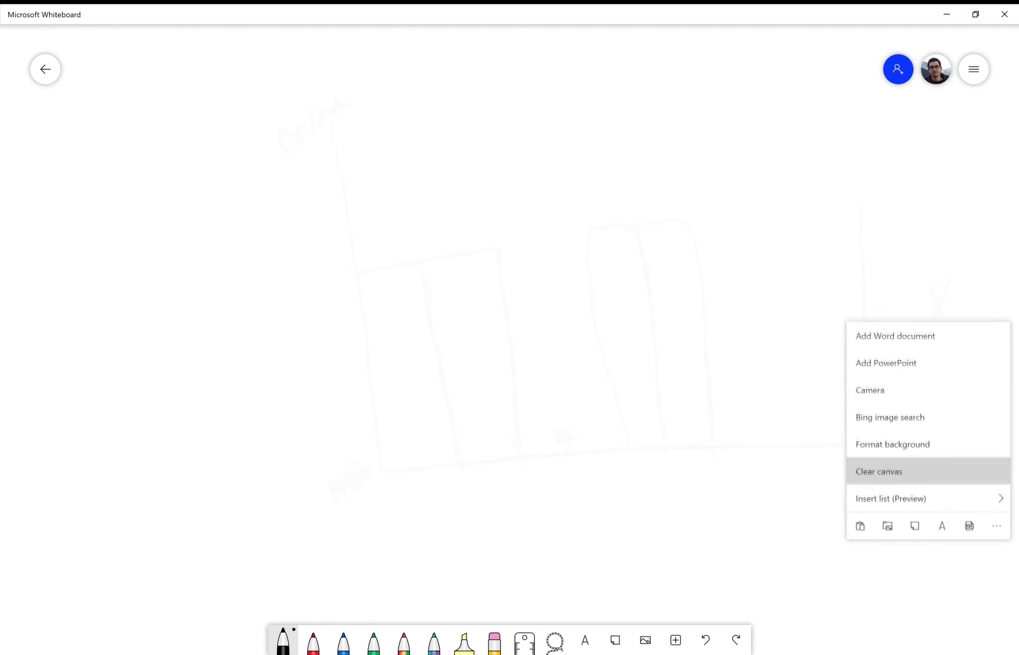
# Clear the board, write Active and draw axes with the first two cell bars.
pyautogui.click(878, 471)
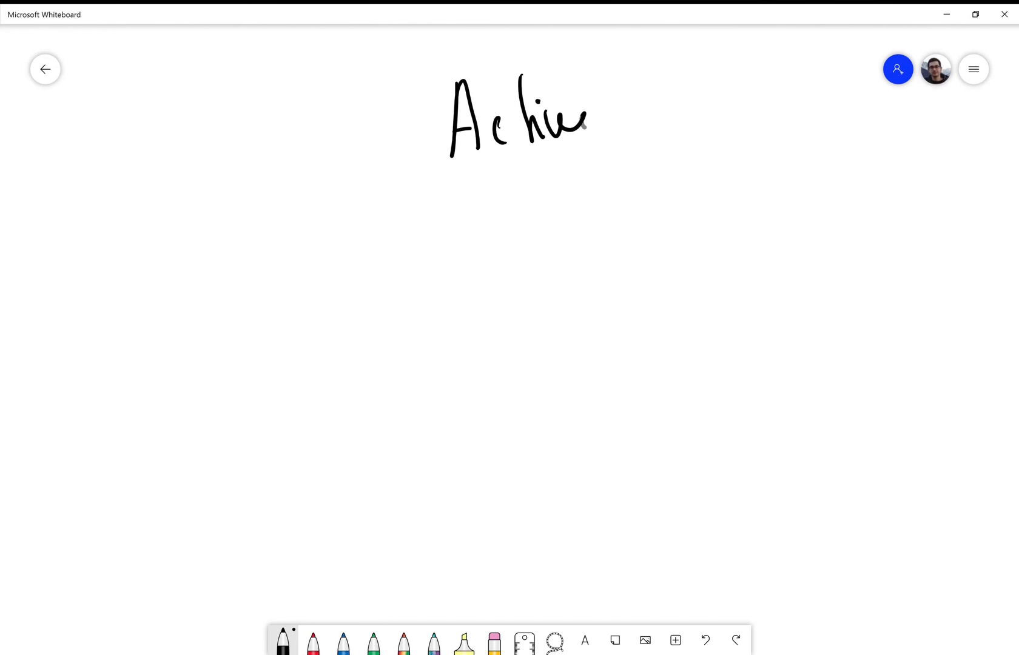
pyautogui.moveTo(326, 205); pyautogui.dragTo(531, 532)
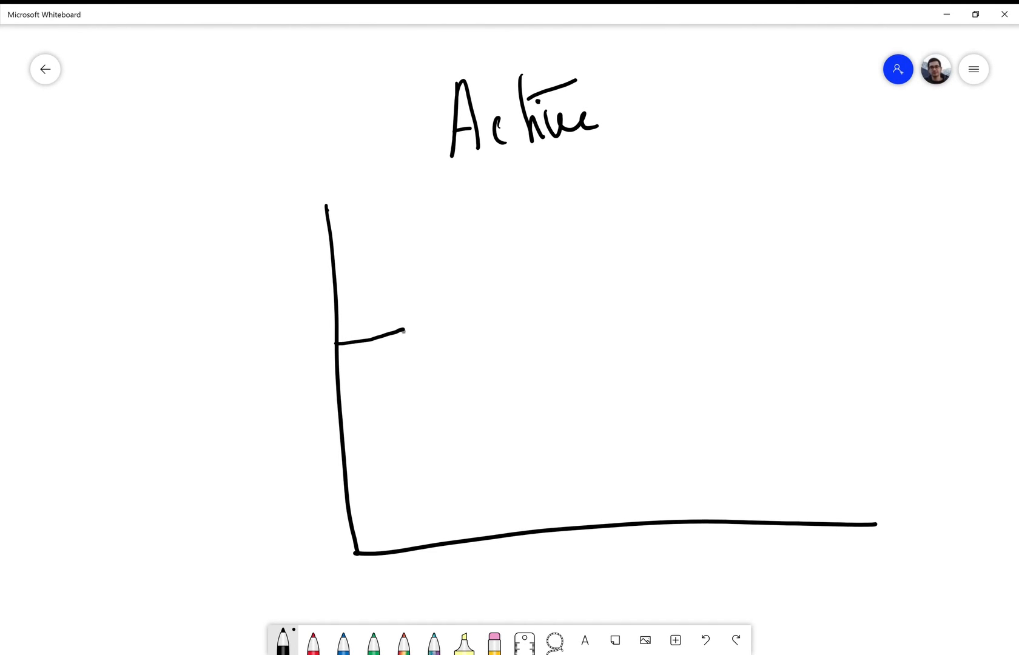
pyautogui.moveTo(403, 317); pyautogui.dragTo(481, 552)
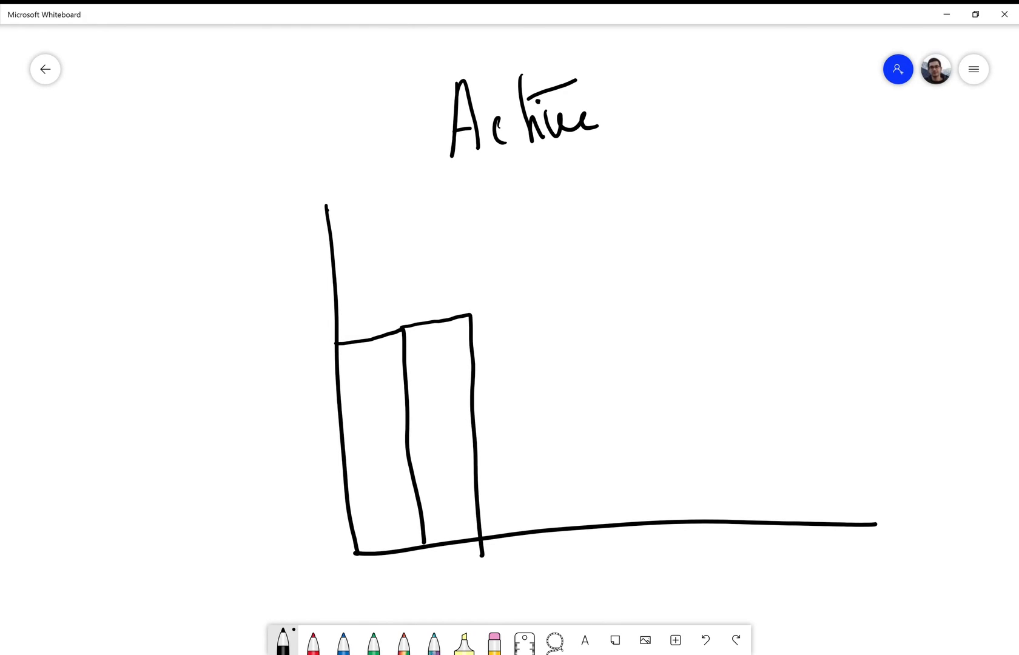
# Add taller bars, max/min labels, an up arrow in the low cell and hooks under the bars.
pyautogui.moveTo(474, 412); pyautogui.dragTo(546, 527)
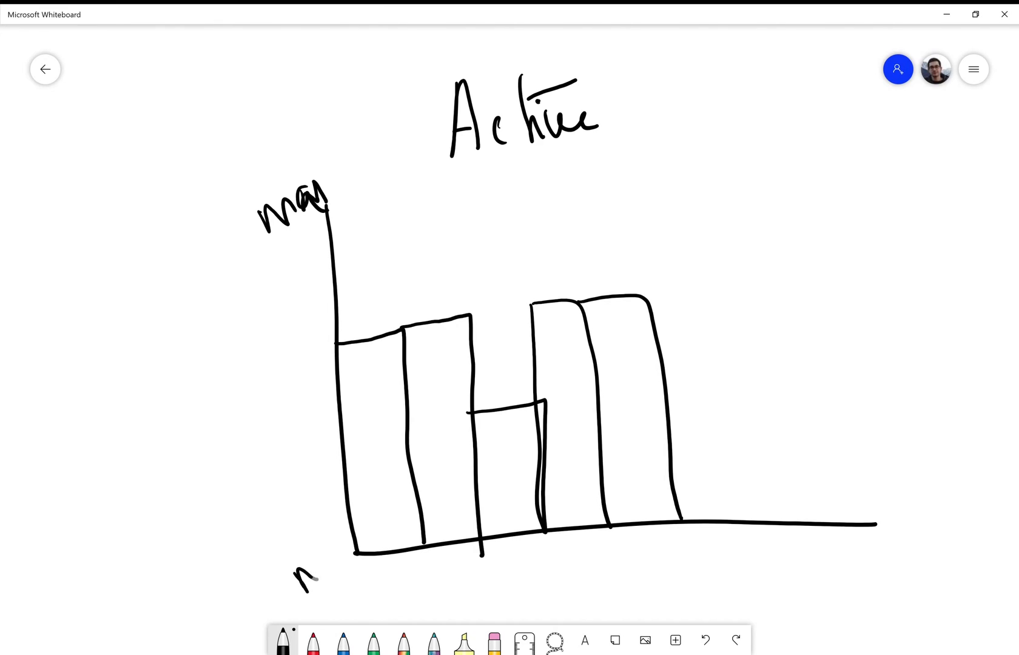
pyautogui.moveTo(306, 579); pyautogui.dragTo(351, 553)
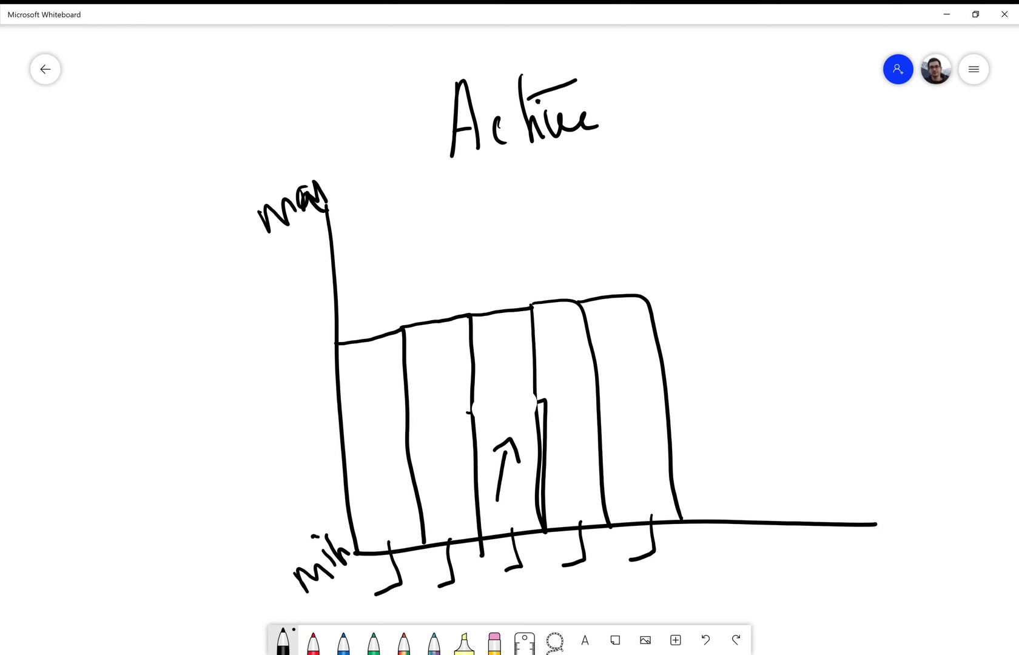
pyautogui.click(675, 641)
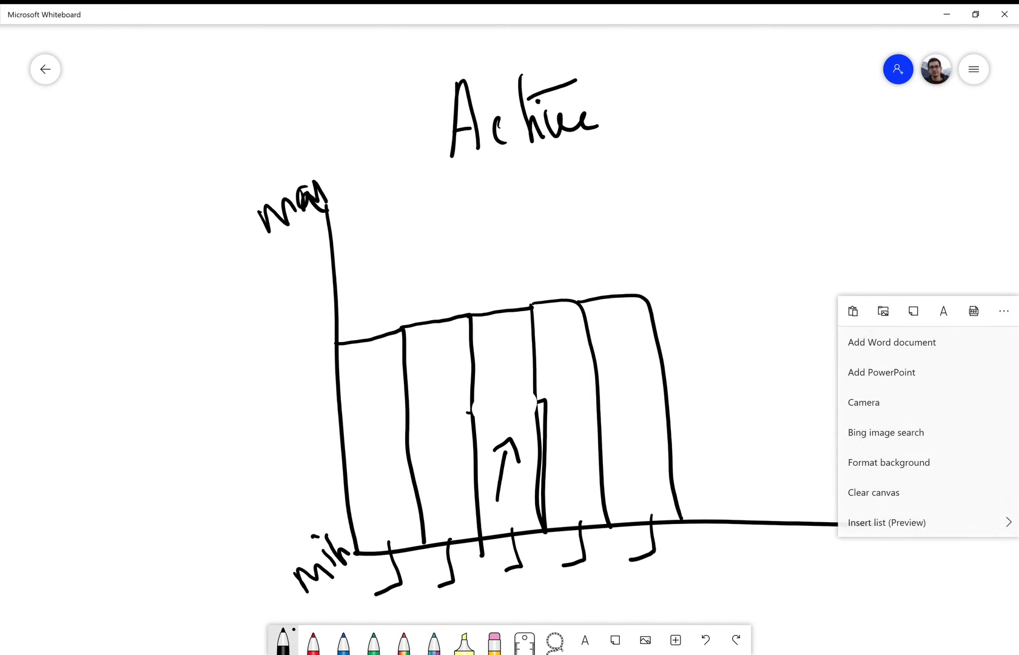
# Clear the board, write the heading Passive and draw the axes beneath it.
pyautogui.click(873, 492)
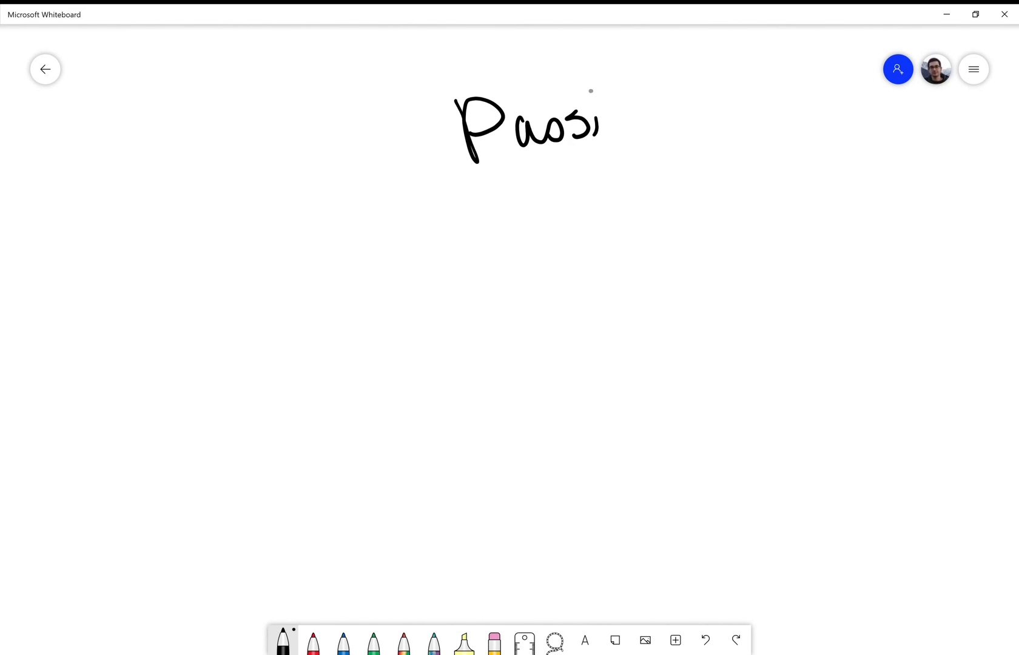
pyautogui.moveTo(345, 199); pyautogui.dragTo(350, 550)
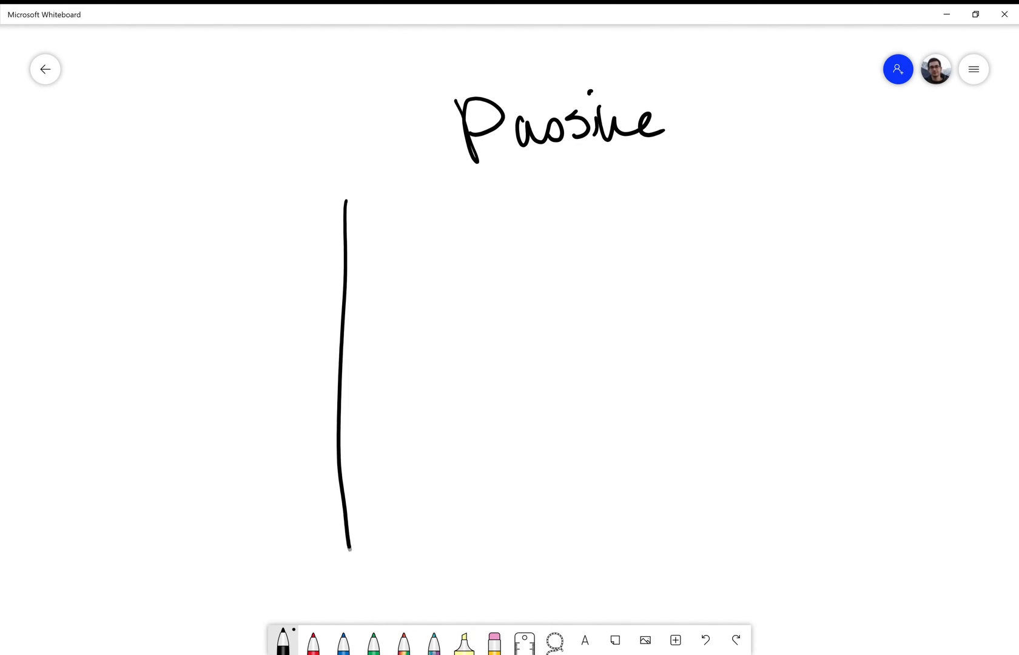
pyautogui.moveTo(350, 550); pyautogui.dragTo(805, 531)
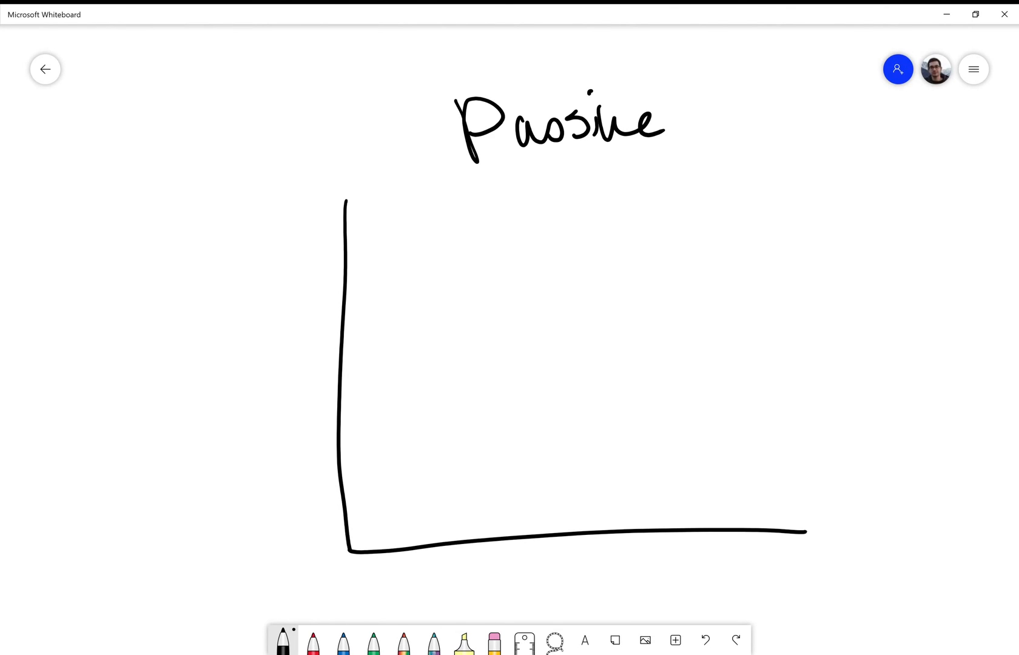
# Draw four tall cell bars at uneven heights on the Passive axes.
pyautogui.moveTo(351, 298); pyautogui.dragTo(430, 520)
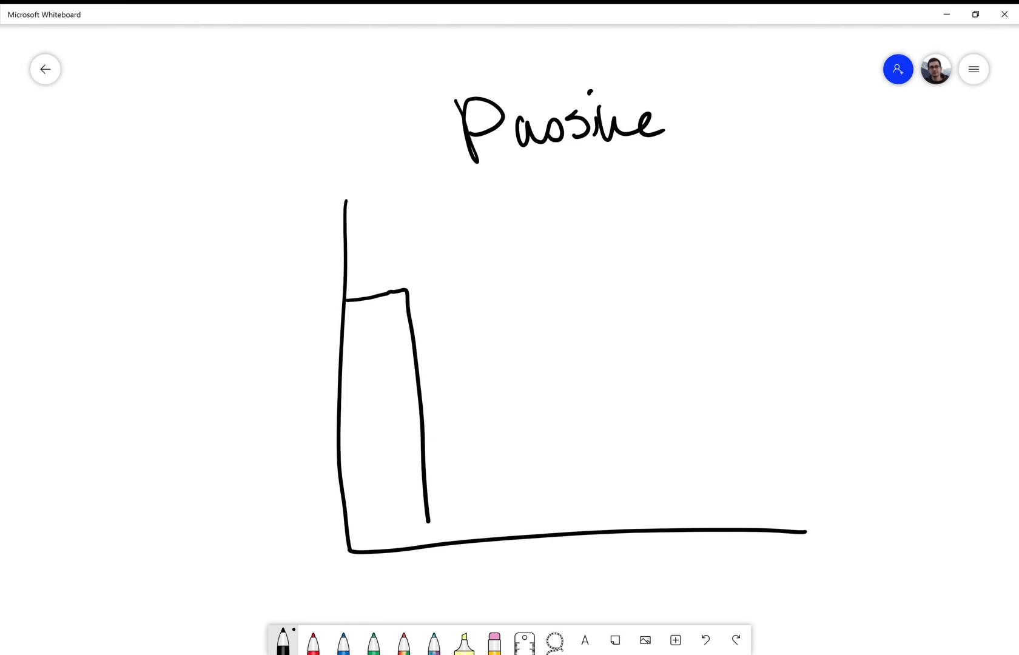
pyautogui.moveTo(403, 286); pyautogui.dragTo(498, 546)
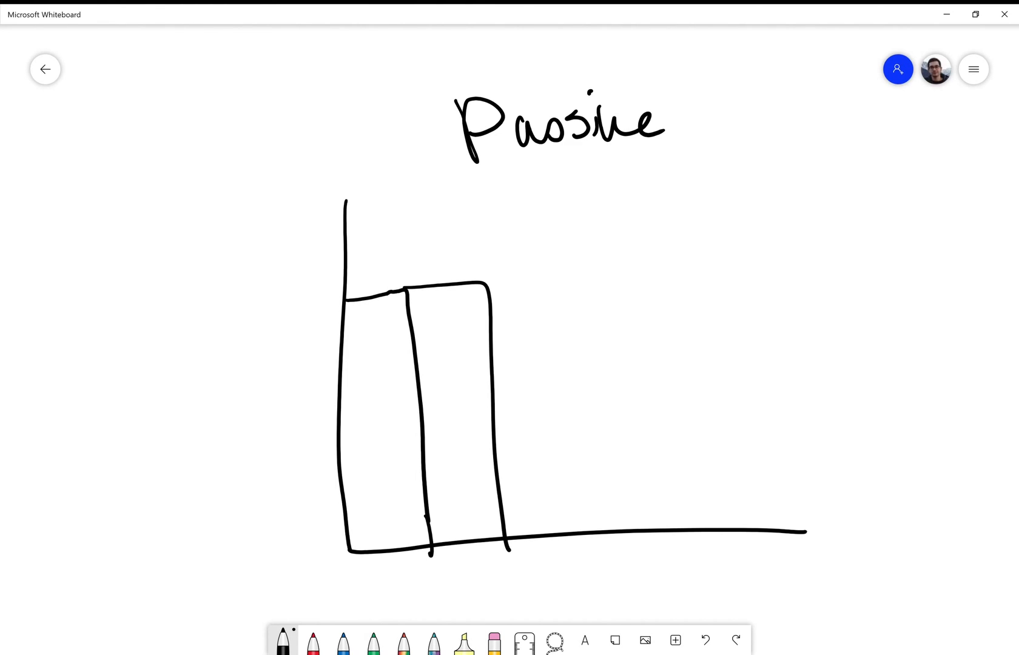
pyautogui.moveTo(499, 403); pyautogui.dragTo(566, 536)
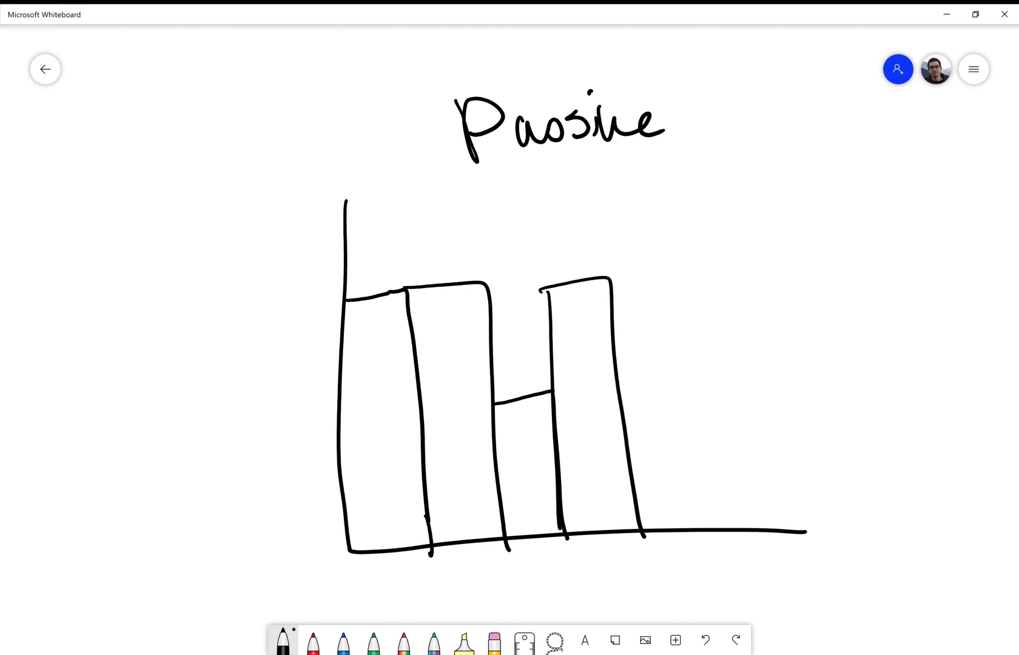
pyautogui.moveTo(608, 273); pyautogui.dragTo(702, 527)
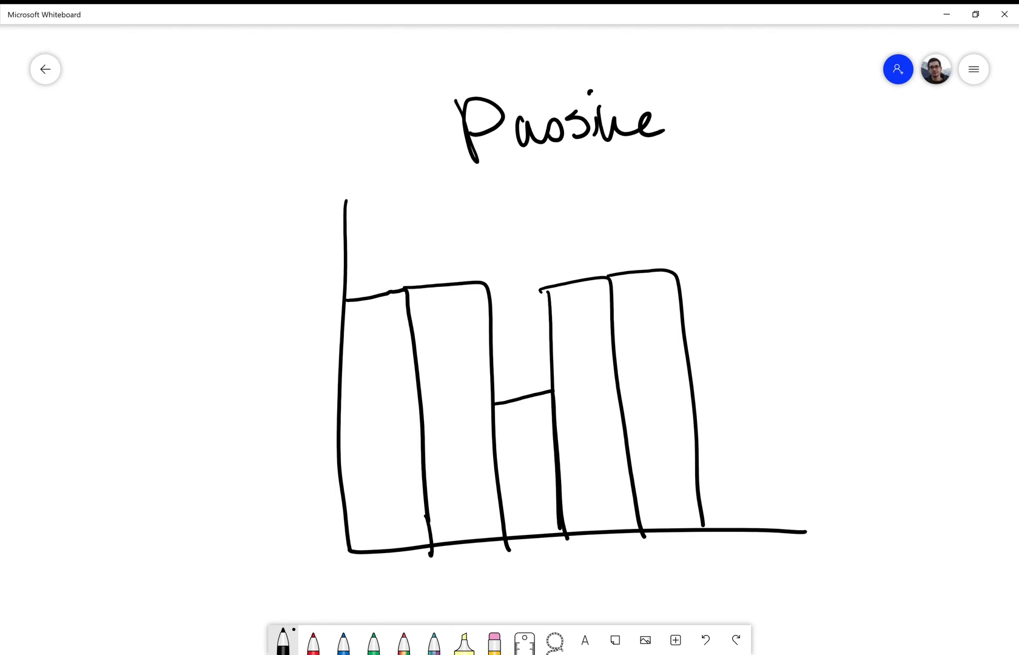
# Draw a down arrow in each bar and note '(using bleed resistors)'.
pyautogui.moveTo(589, 299); pyautogui.dragTo(575, 351)
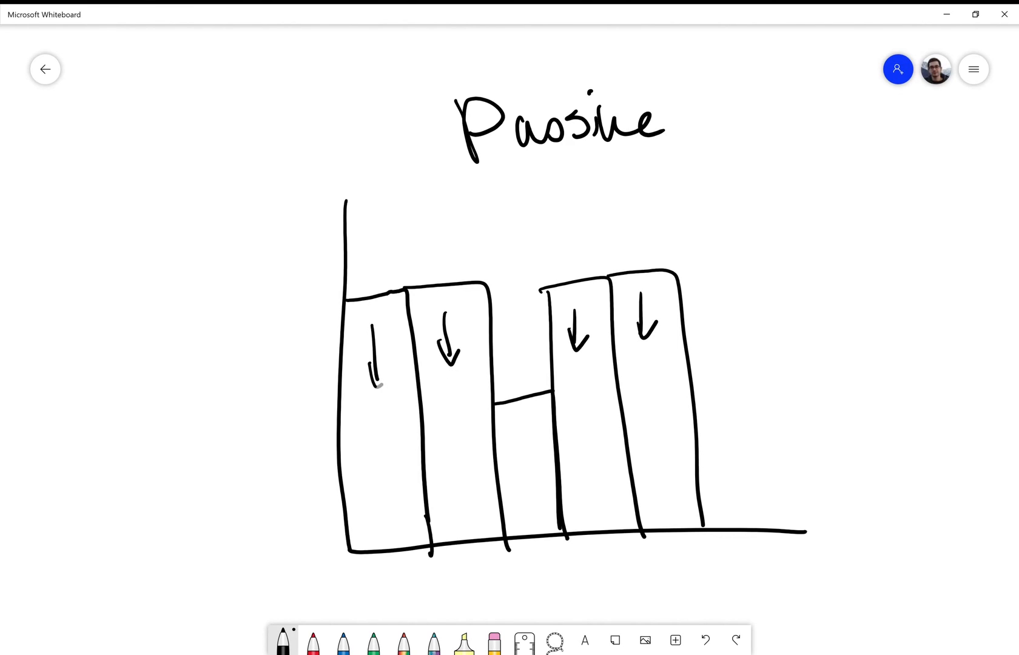
pyautogui.write('(using bleed resistors)')
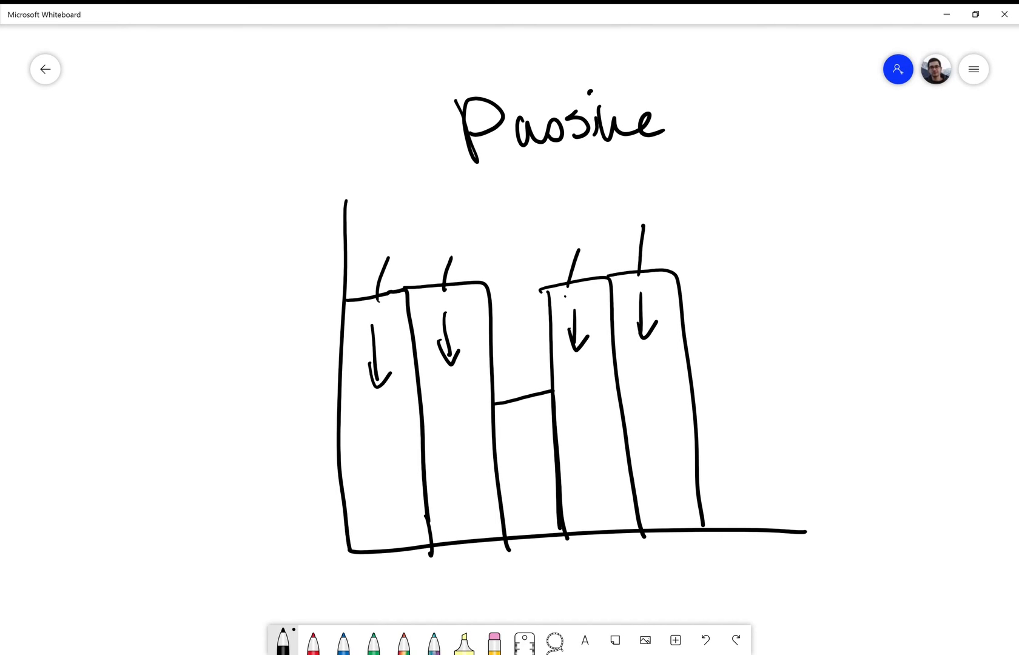
# Erase the bar tops, redraw them at a lower common level and add an up arrow at the right.
pyautogui.moveTo(533, 441); pyautogui.dragTo(521, 474)
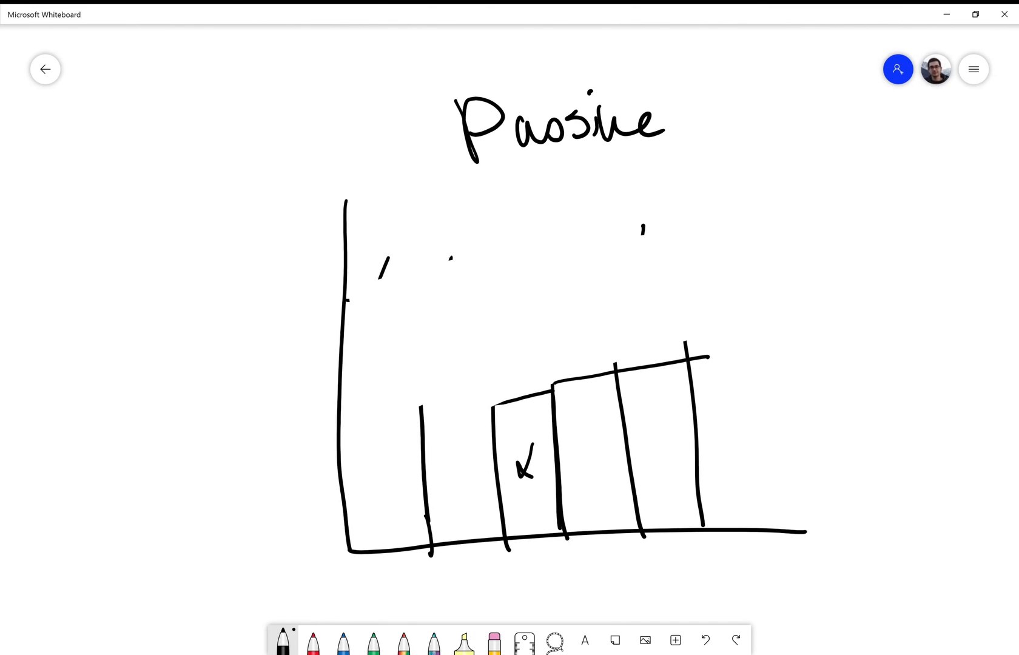
pyautogui.moveTo(351, 412); pyautogui.dragTo(497, 394)
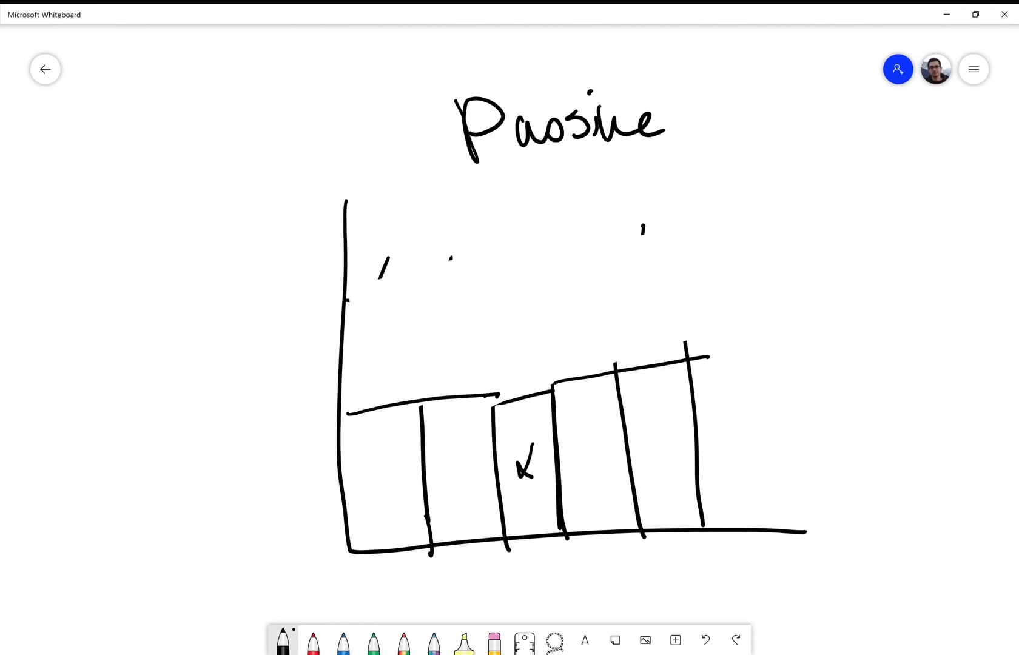
pyautogui.moveTo(788, 451); pyautogui.dragTo(789, 260)
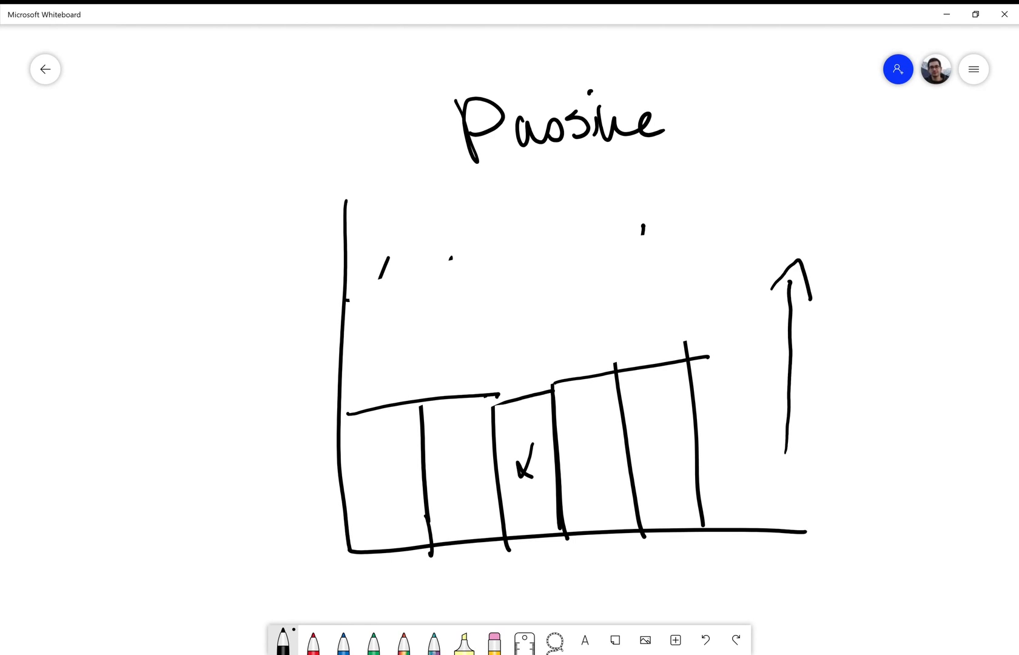
pyautogui.click(675, 641)
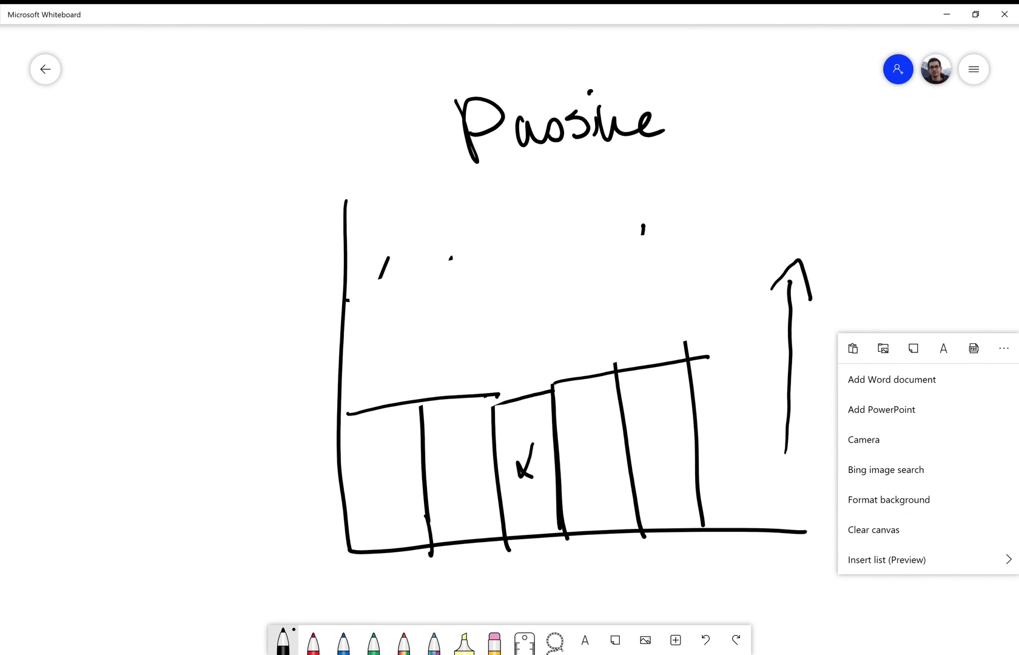
# Clear the board and draw a battery outline with a terminal, labelled 20% and 80%.
pyautogui.click(873, 530)
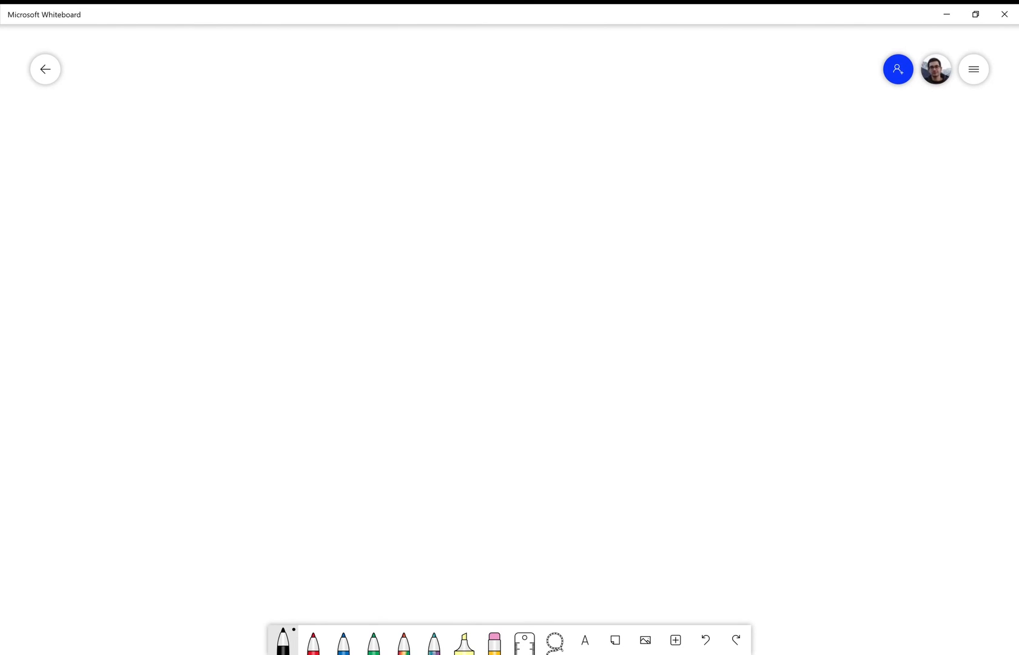
pyautogui.moveTo(318, 380); pyautogui.dragTo(523, 216)
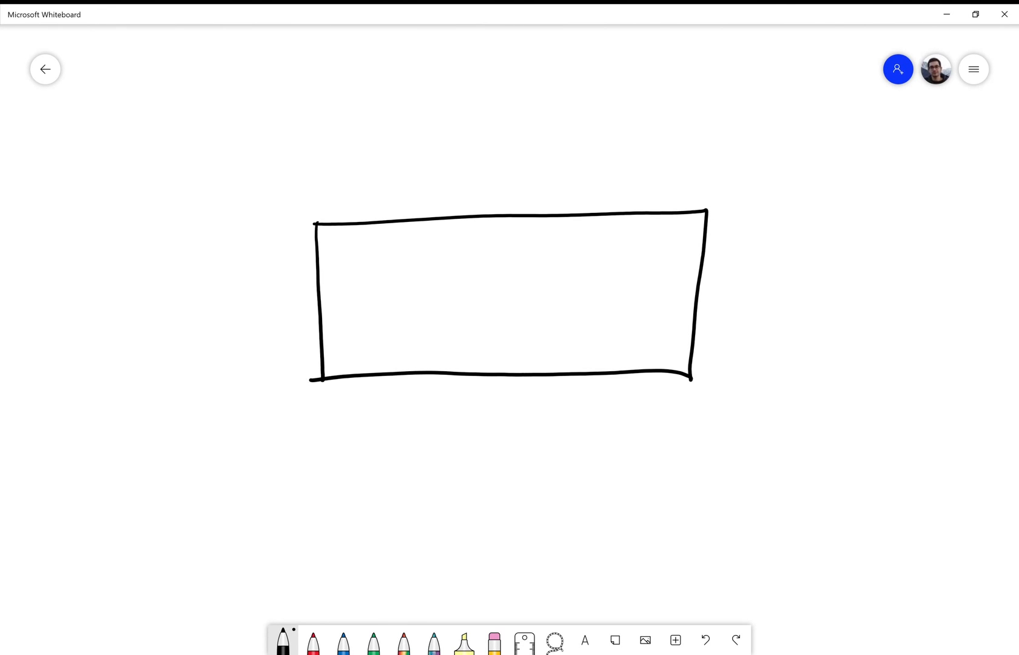
pyautogui.moveTo(708, 260); pyautogui.dragTo(708, 331)
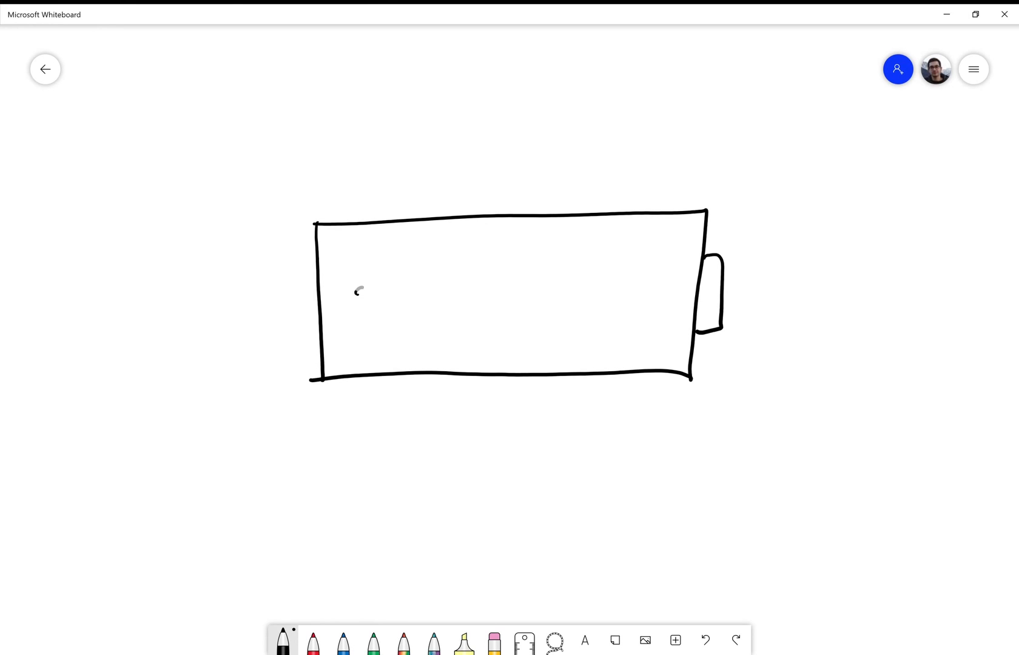
pyautogui.moveTo(351, 306); pyautogui.dragTo(455, 292)
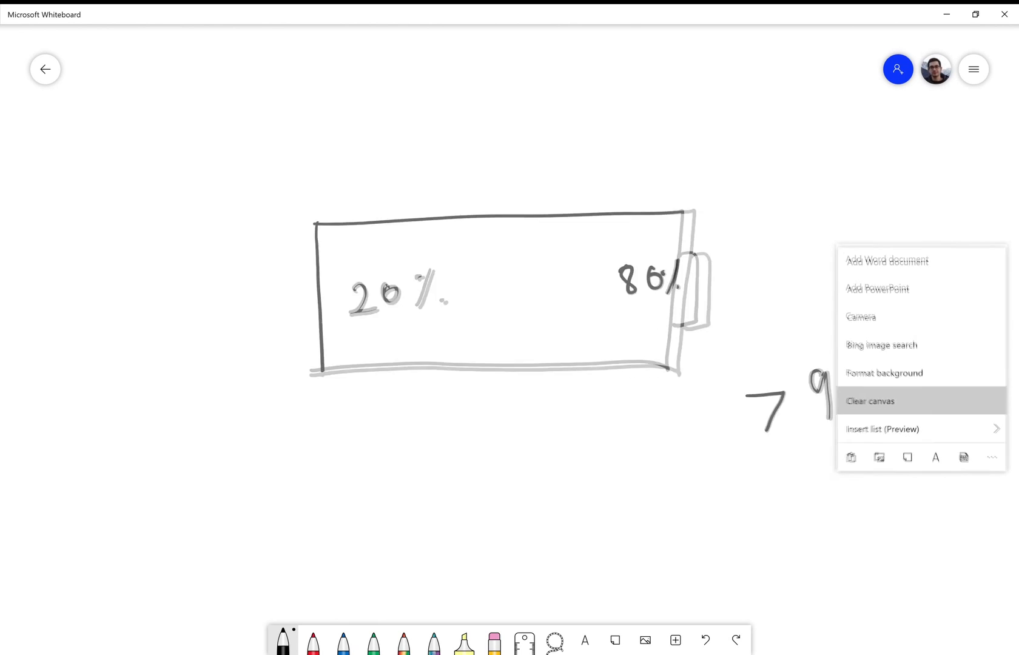
# Clear the board and sketch the car outline with its front wheel under the L2 AC 5-22 kW note.
pyautogui.click(870, 402)
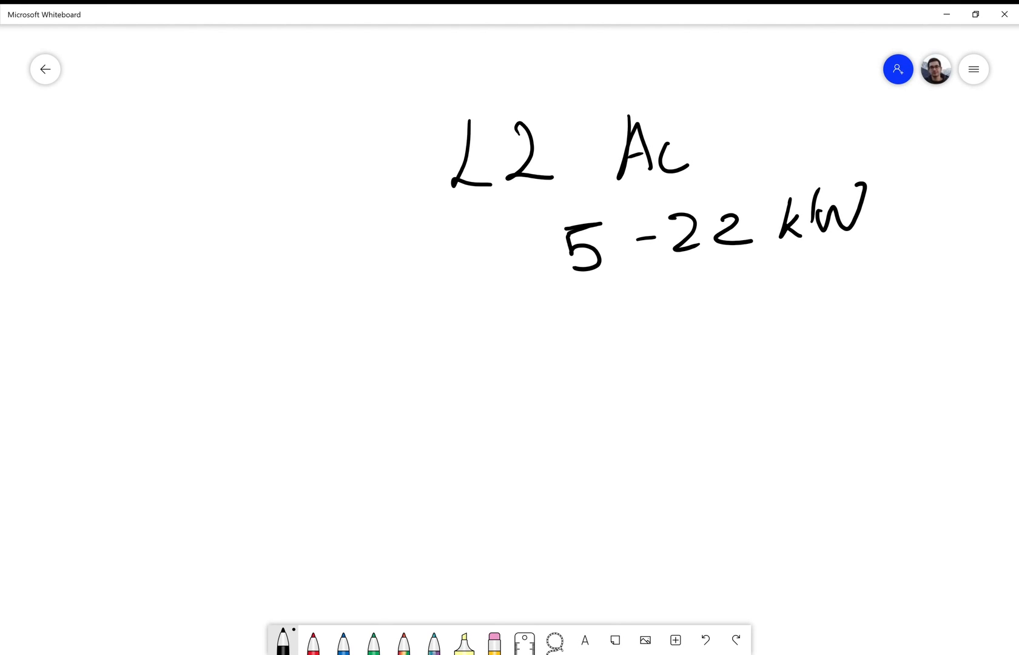
pyautogui.moveTo(345, 370); pyautogui.dragTo(341, 422)
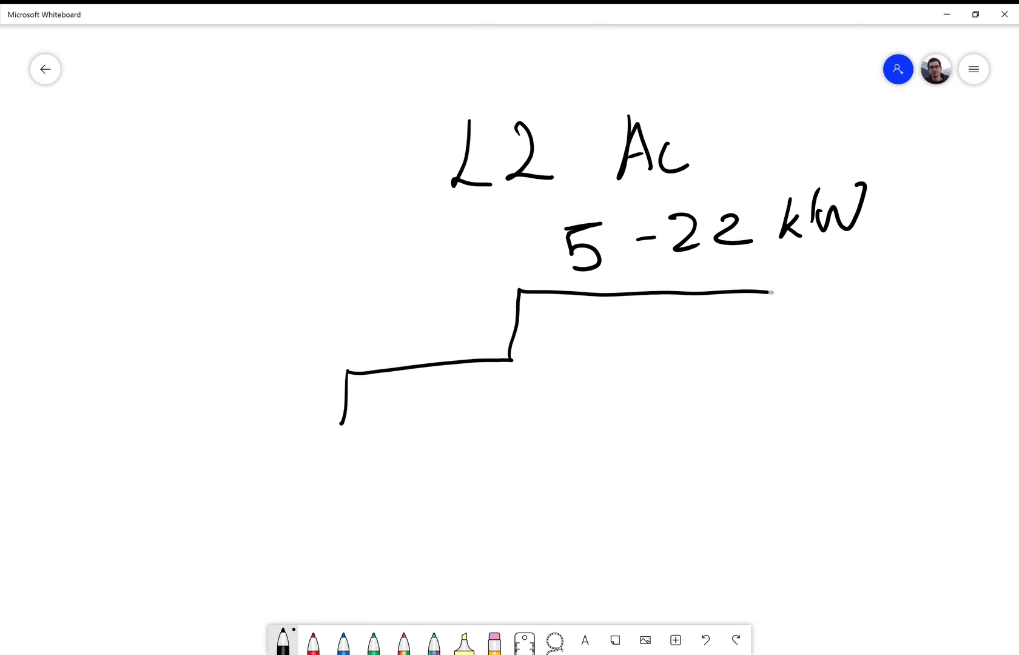
pyautogui.moveTo(771, 293); pyautogui.dragTo(906, 399)
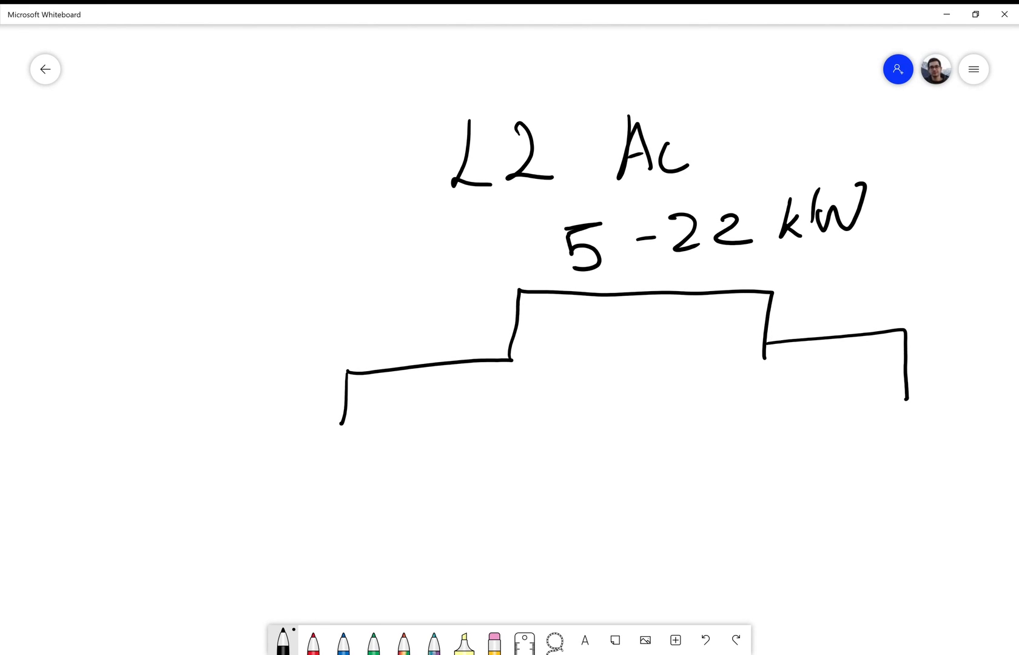
pyautogui.moveTo(341, 427); pyautogui.dragTo(916, 401)
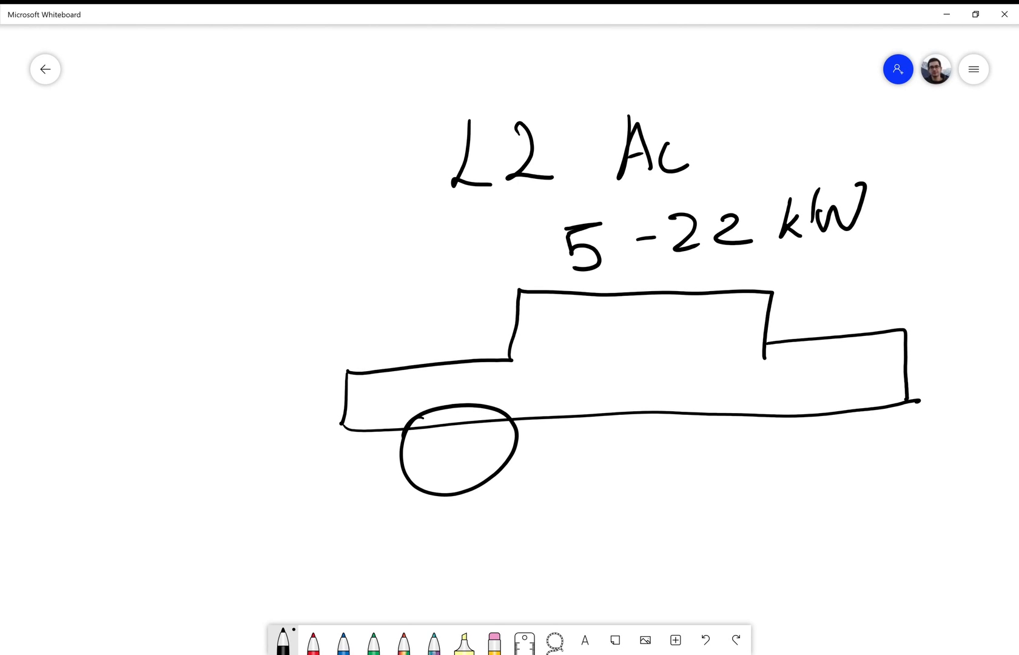
# Add the rear wheel and the 80% SOC and 100% notes around the car.
pyautogui.moveTo(751, 397); pyautogui.dragTo(809, 449)
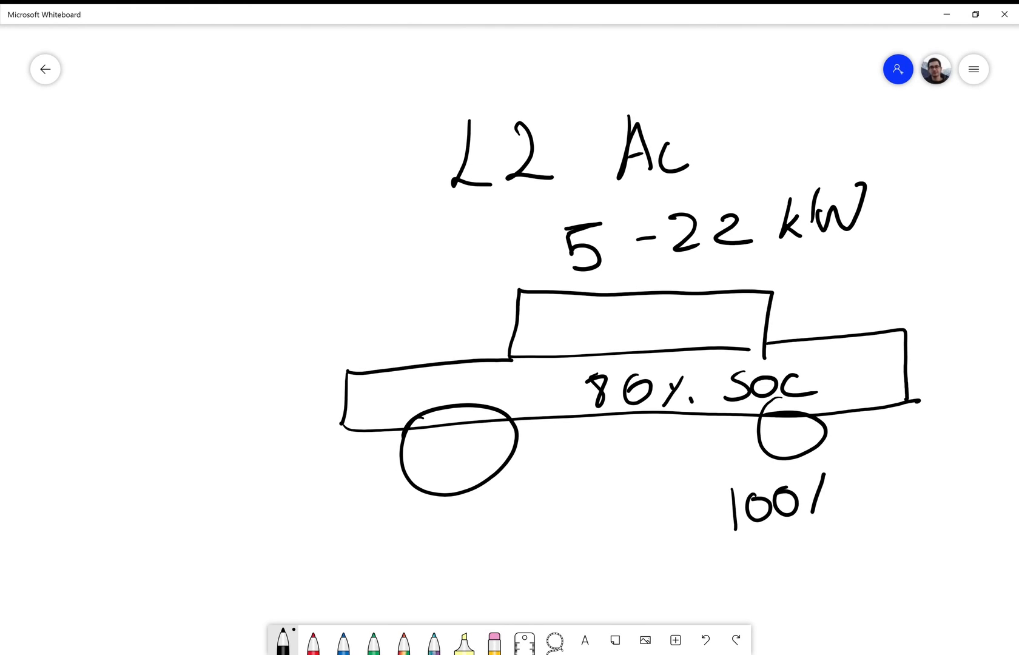
pyautogui.moveTo(621, 527); pyautogui.dragTo(699, 523)
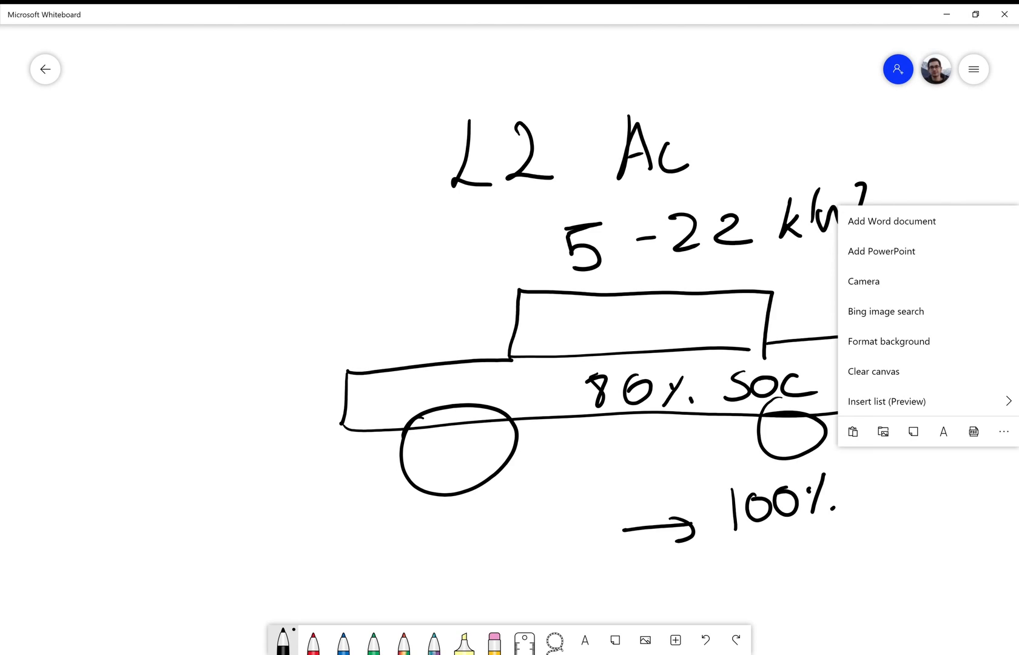
pyautogui.moveTo(873, 372)
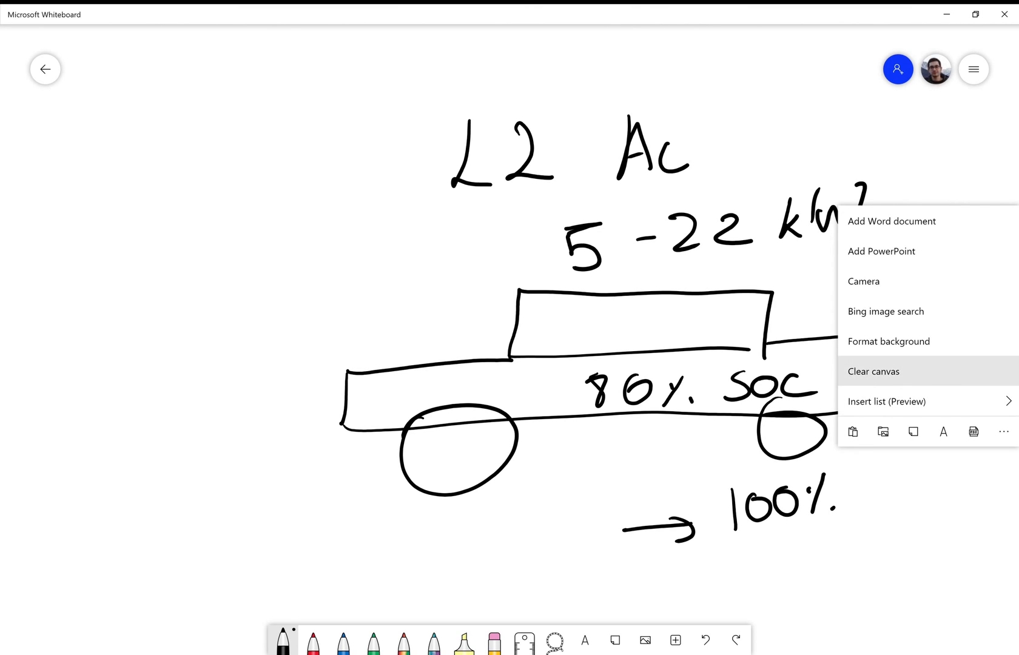
# Clear the car sketch and write 100% near the top of the blank board.
pyautogui.click(873, 371)
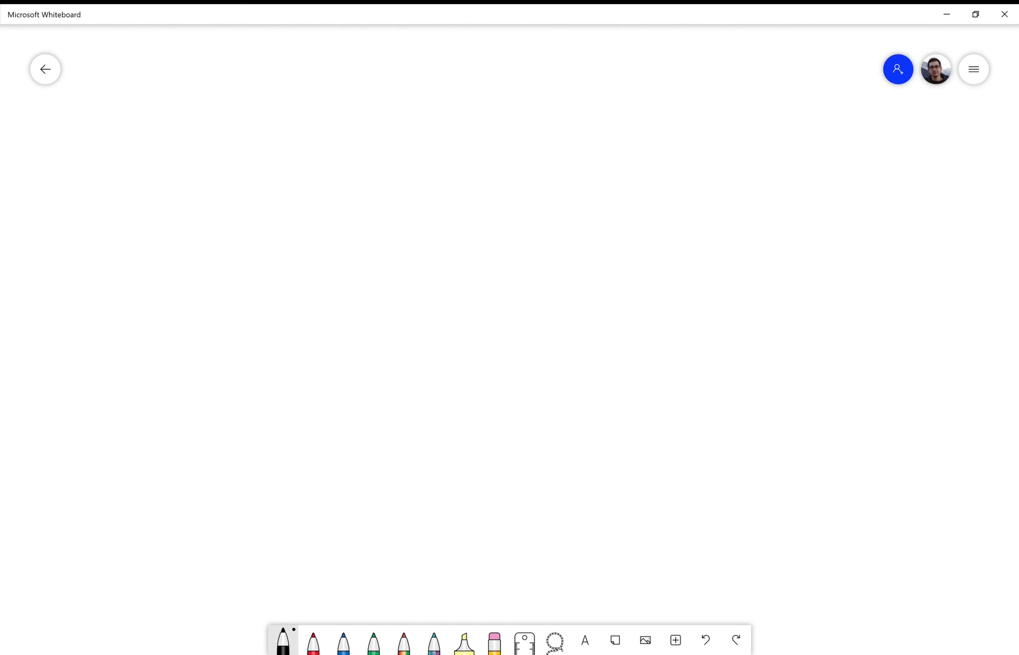
pyautogui.moveTo(492, 191); pyautogui.dragTo(485, 262)
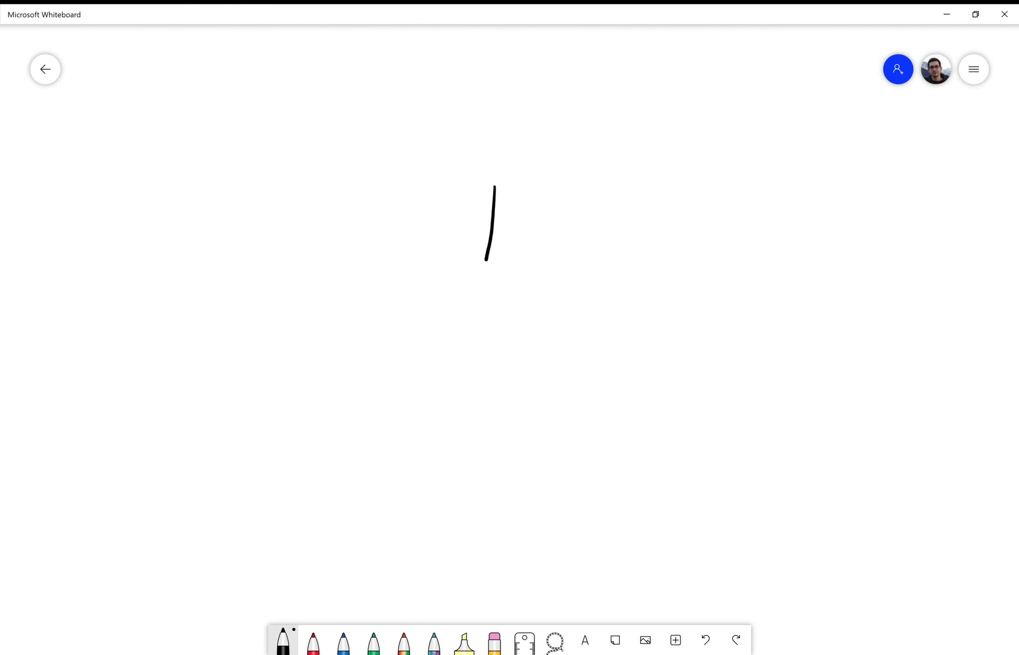
pyautogui.moveTo(507, 215); pyautogui.dragTo(641, 221)
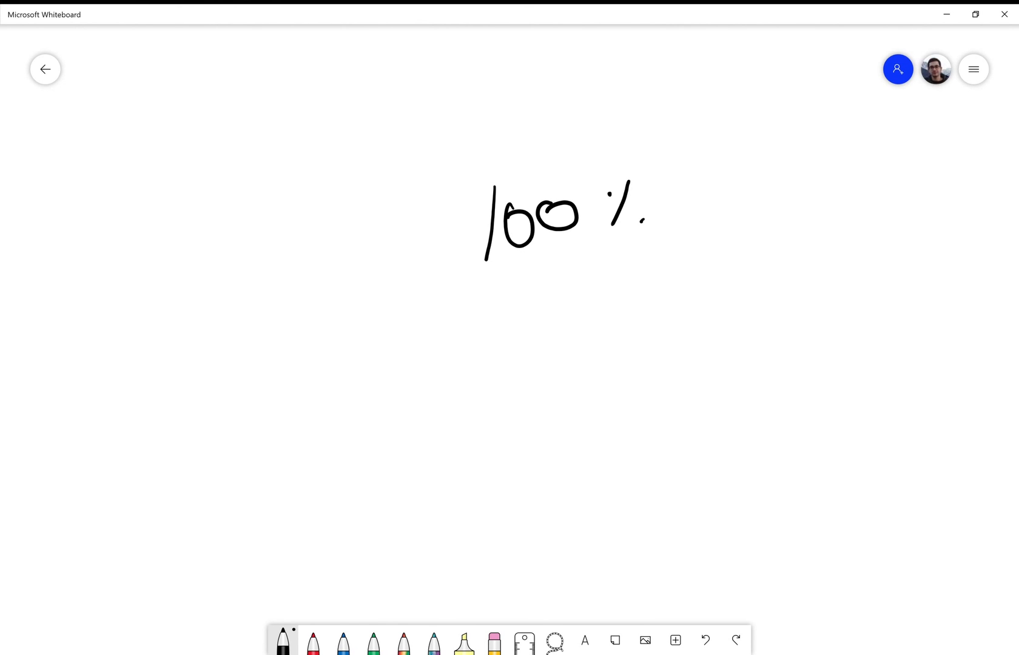